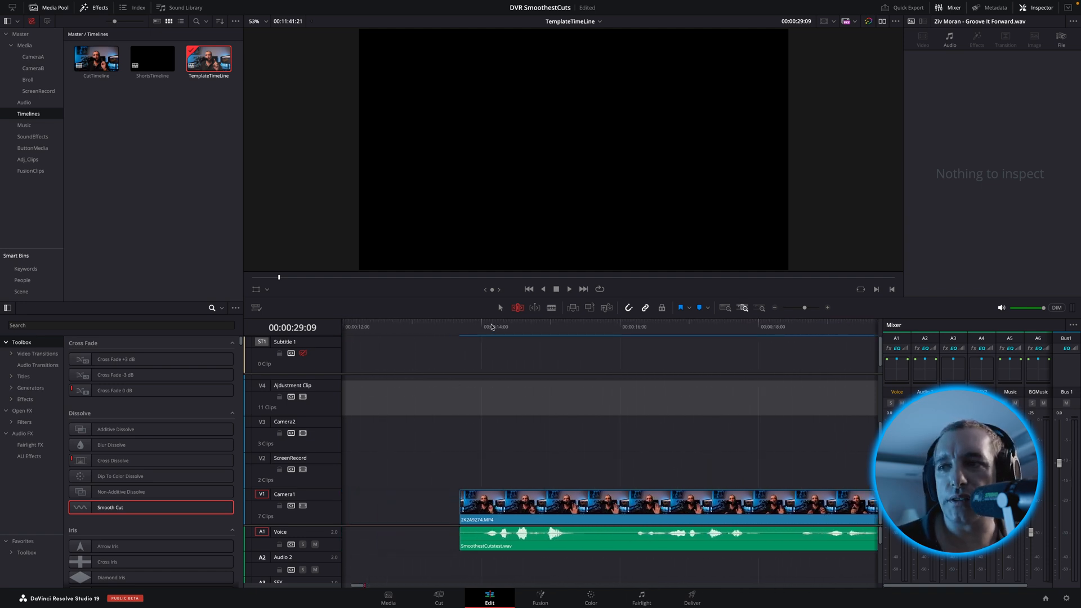
# Split the Camera1 talking-head clip and its voice audio at four jump cuts
pyautogui.click(478, 326)
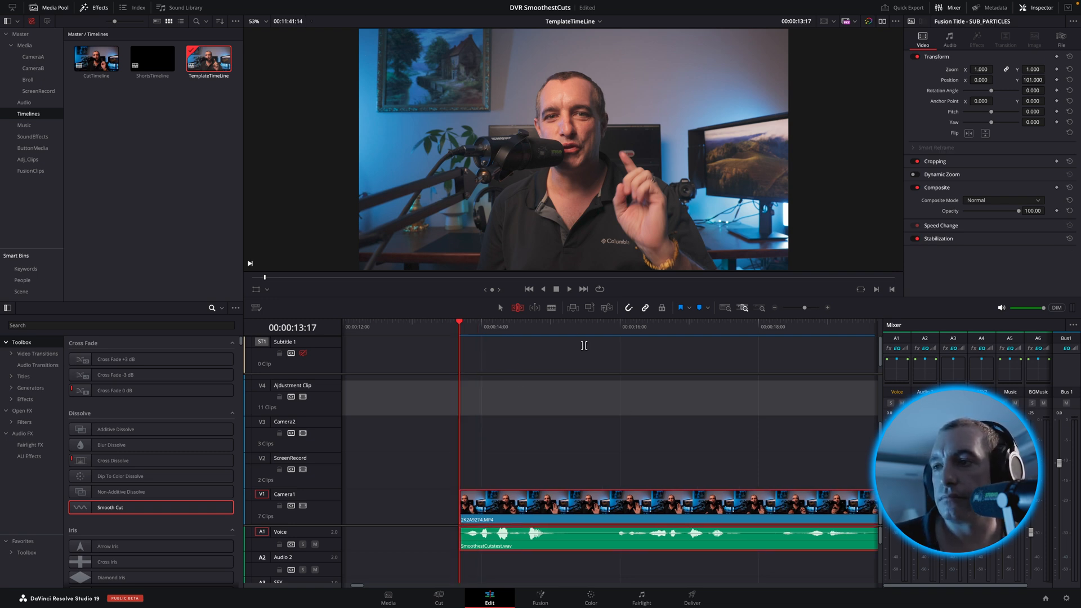
pyautogui.click(552, 326)
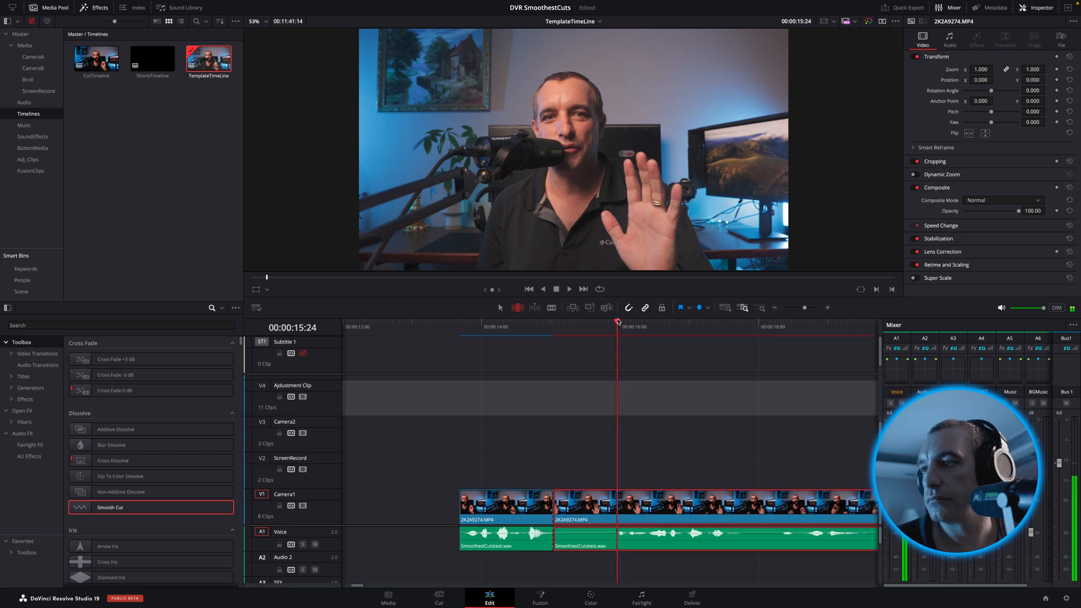
pyautogui.click(672, 326)
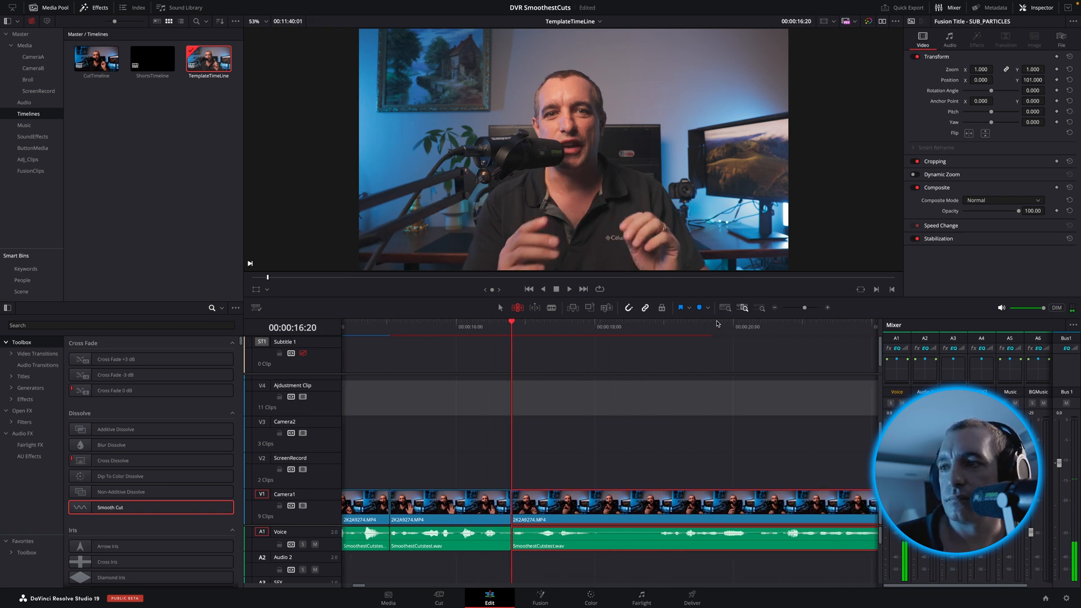
pyautogui.click(593, 326)
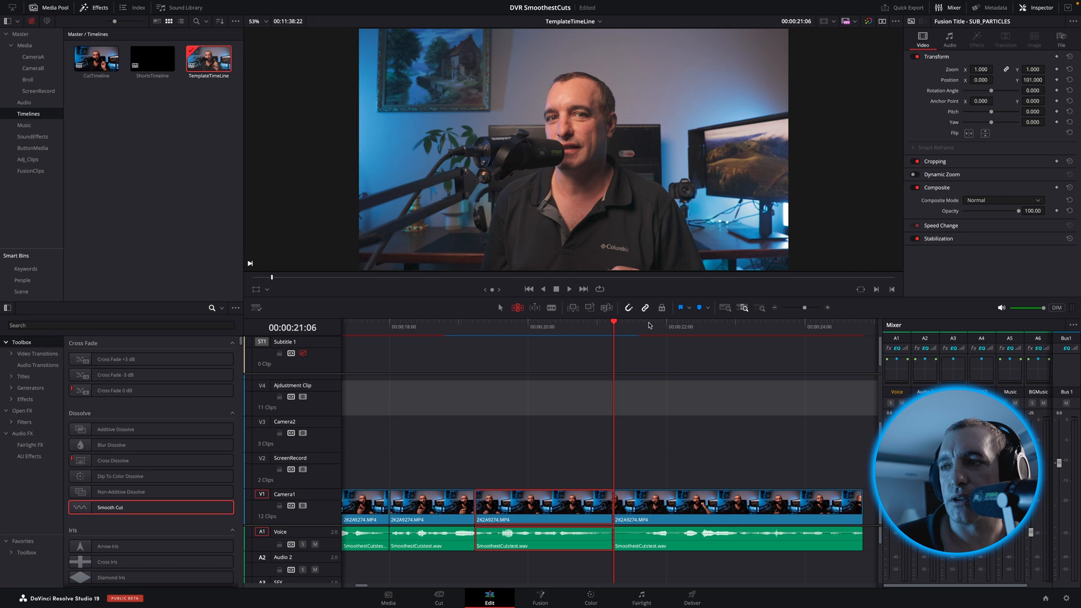
pyautogui.click(642, 325)
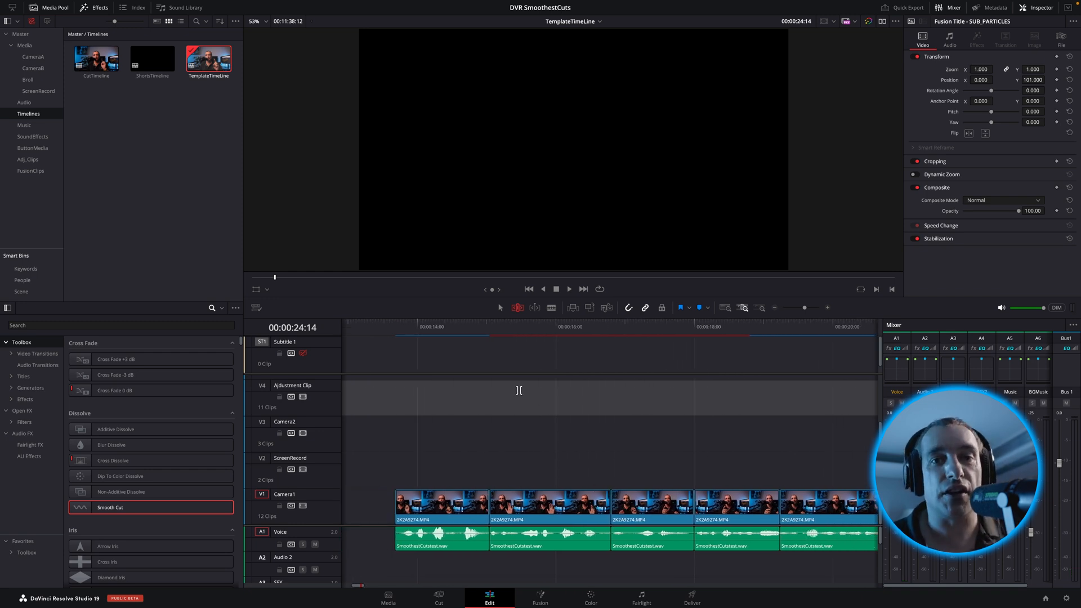
pyautogui.moveTo(562, 154)
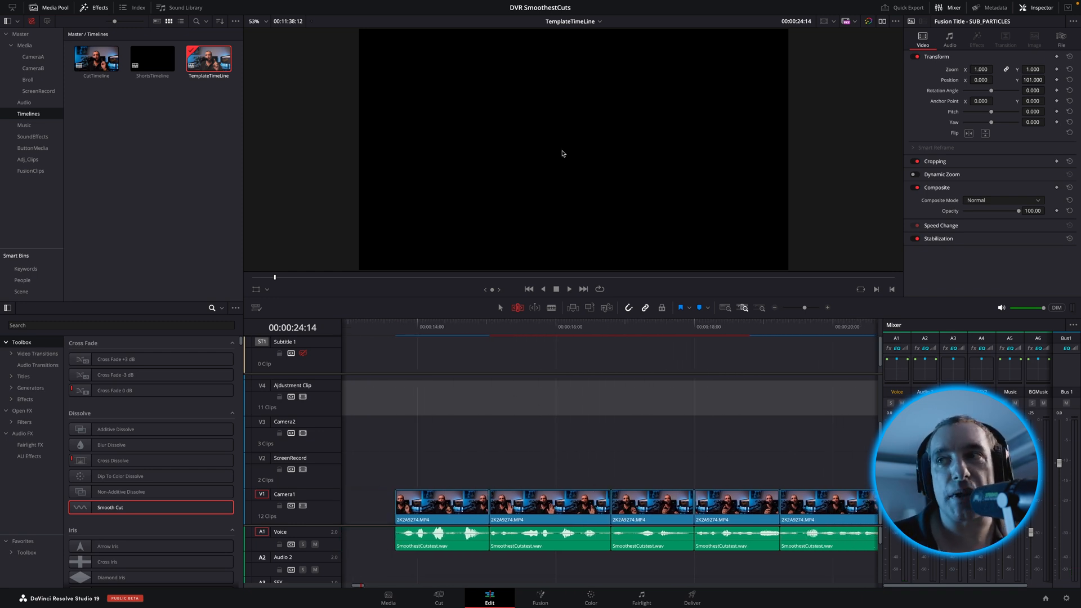
pyautogui.click(458, 326)
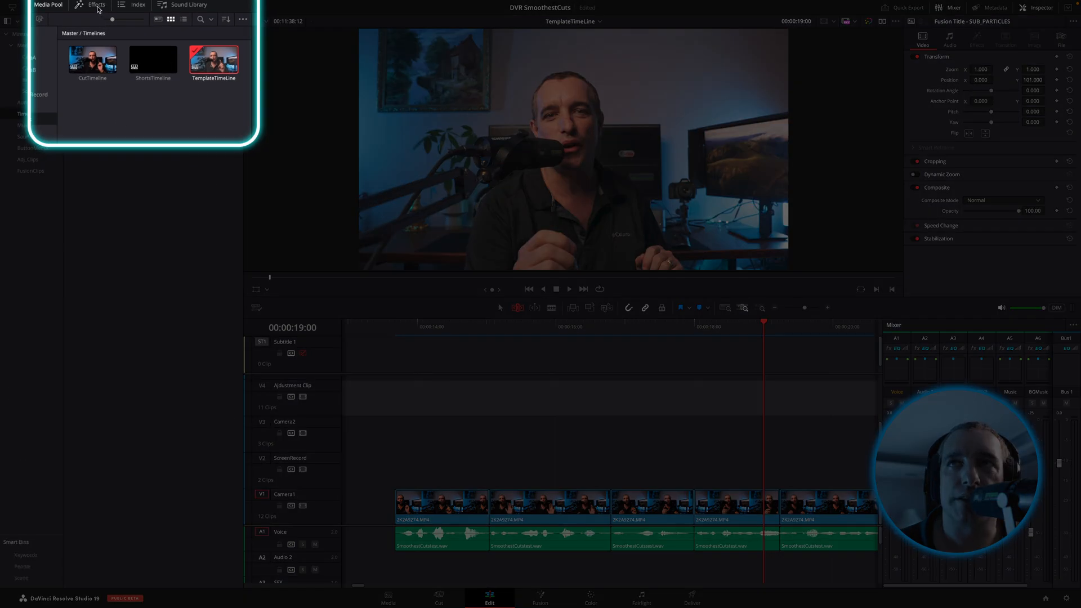
# Add a Smooth Cut transition to the first V1 edit point and cue the playhead to review it
pyautogui.click(96, 5)
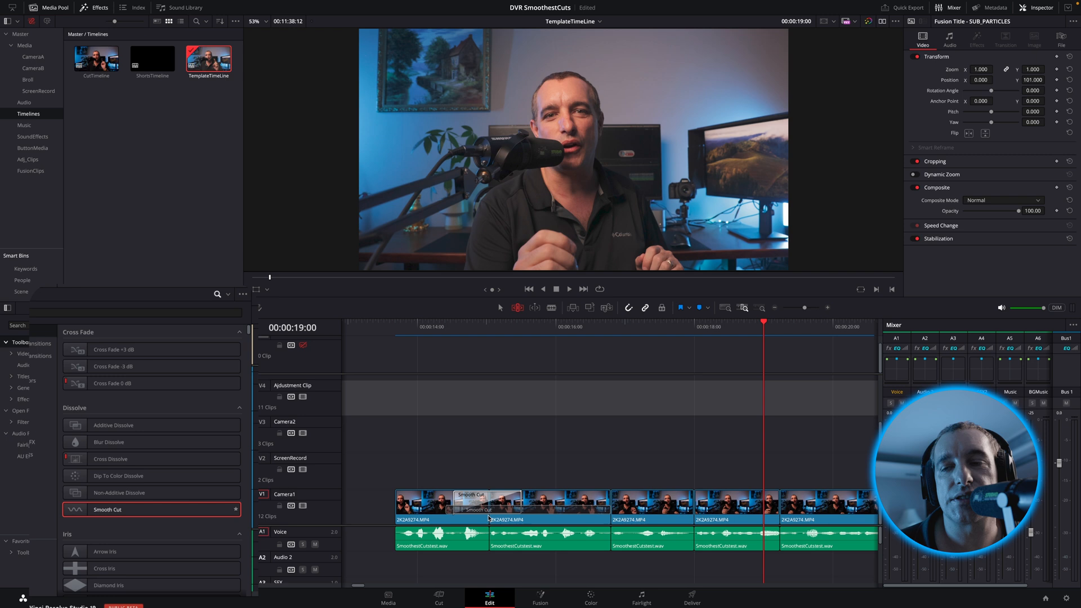
pyautogui.click(486, 507)
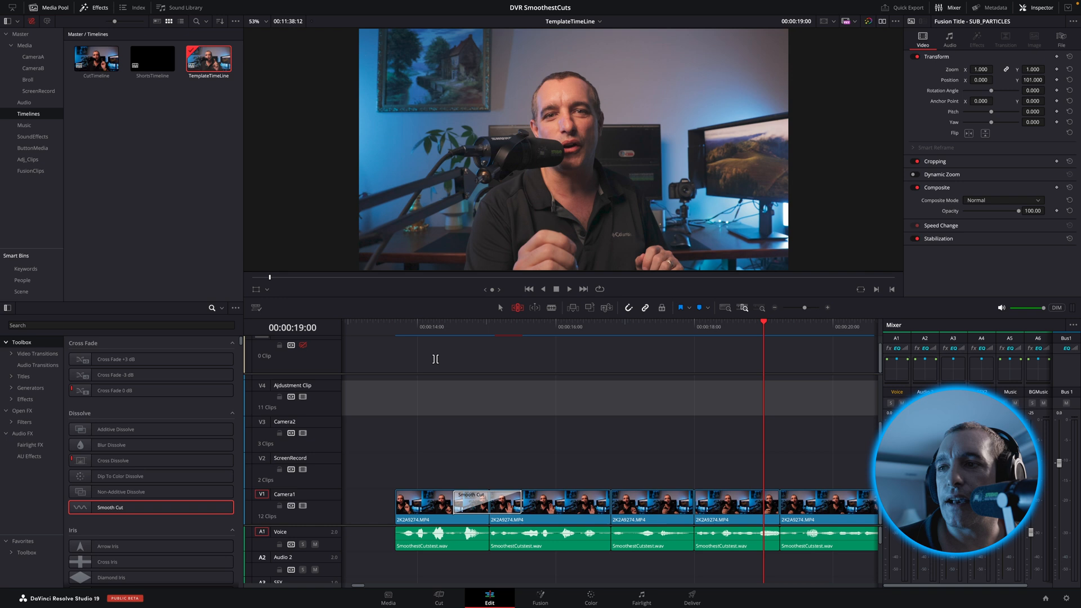
pyautogui.click(442, 327)
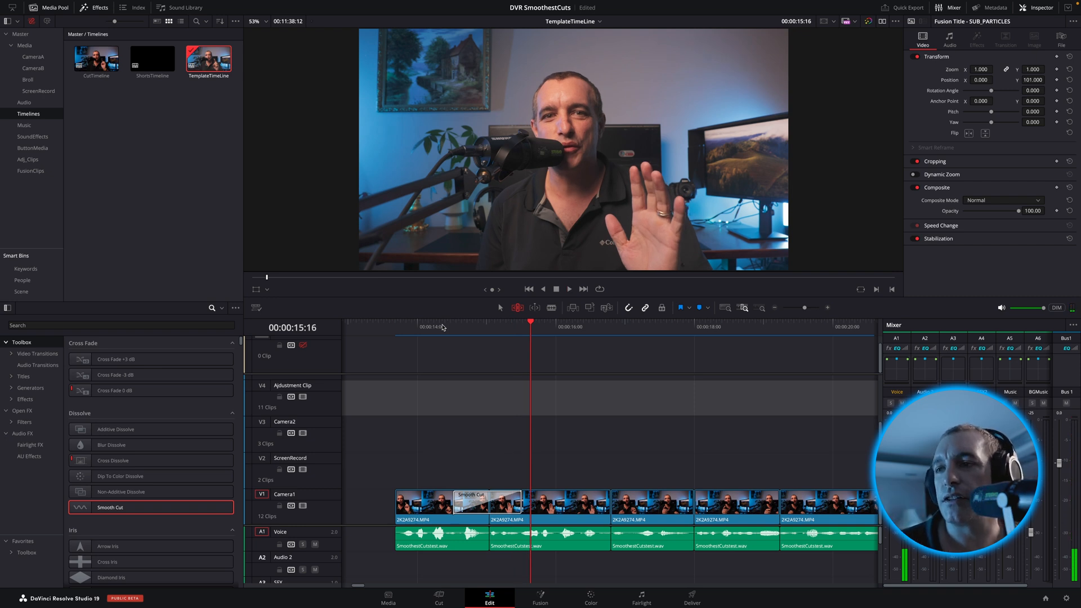
pyautogui.click(489, 501)
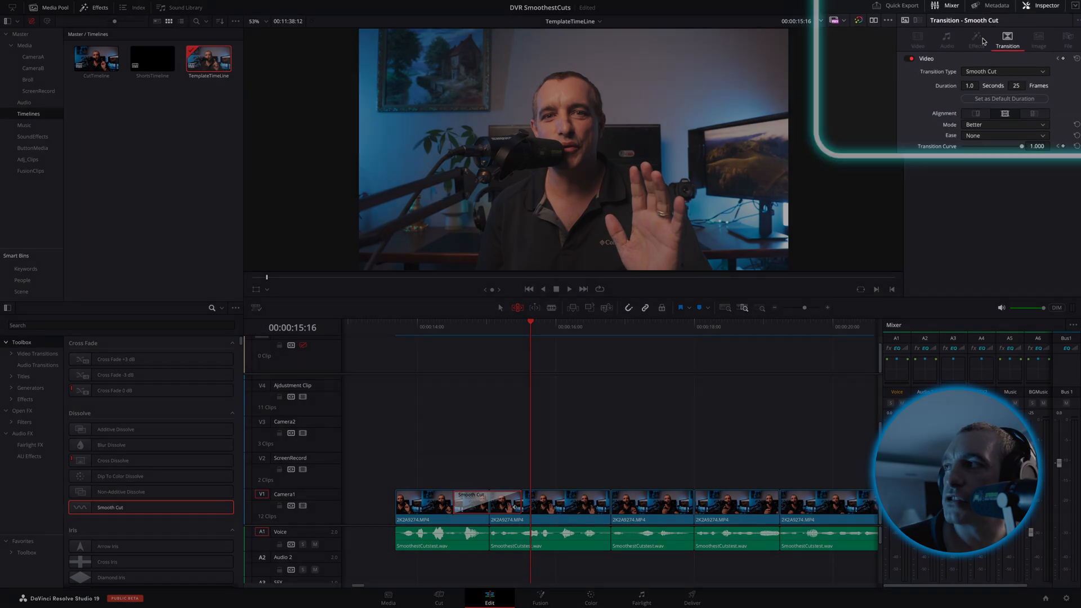
# Show the Smooth Cut transition's Inspector settings to shorten it to 0.2 seconds
pyautogui.click(1048, 5)
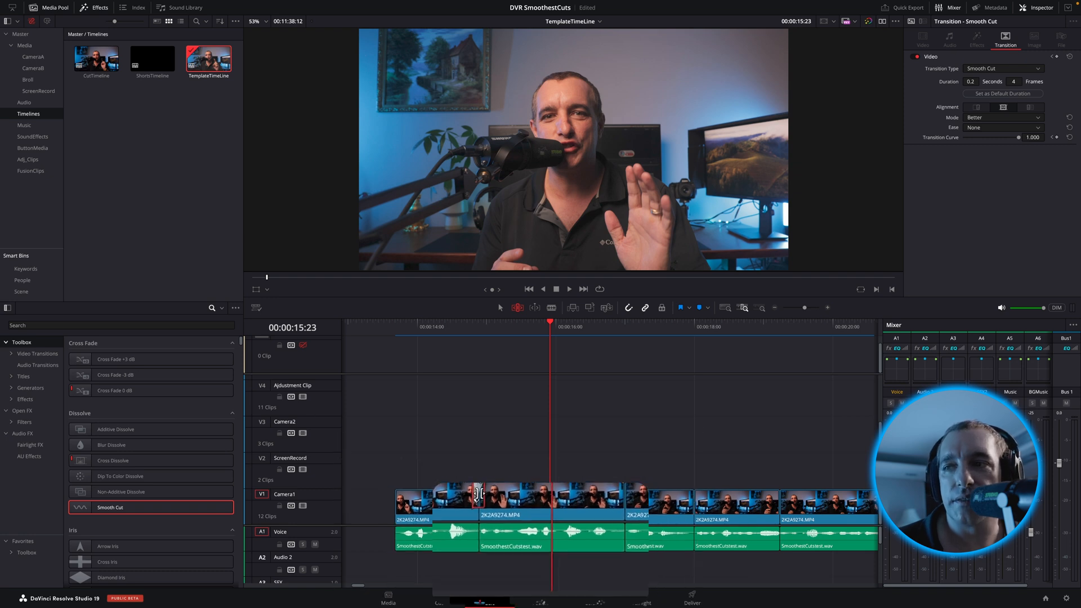
# Save the 4-frame Smooth Cut as a transition preset named 'DavinciSmoothestCut'
pyautogui.rightClick(475, 495)
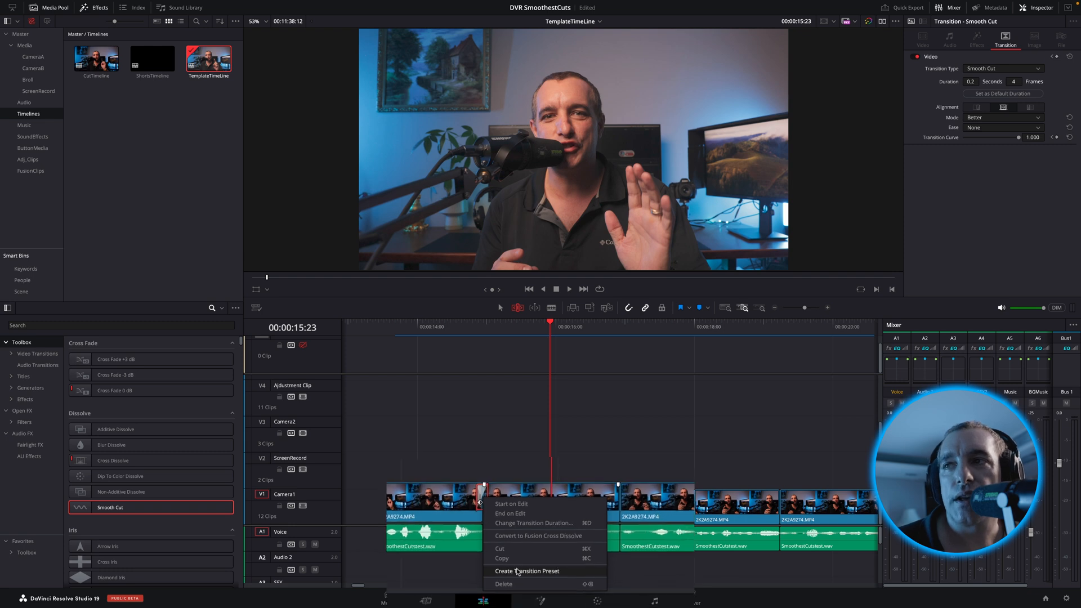
pyautogui.click(527, 571)
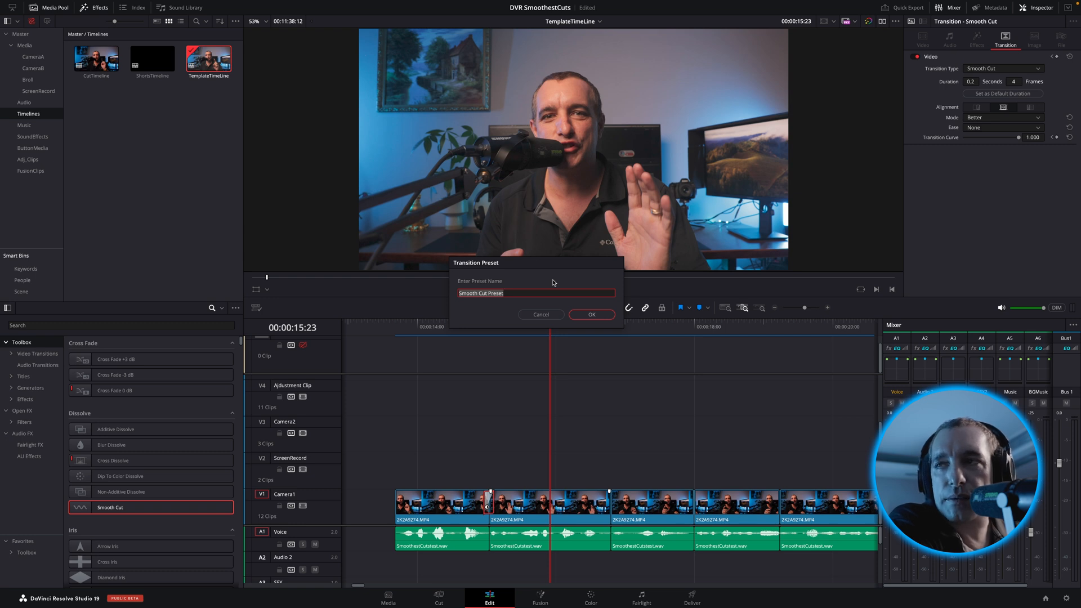
pyautogui.write('Davinci')
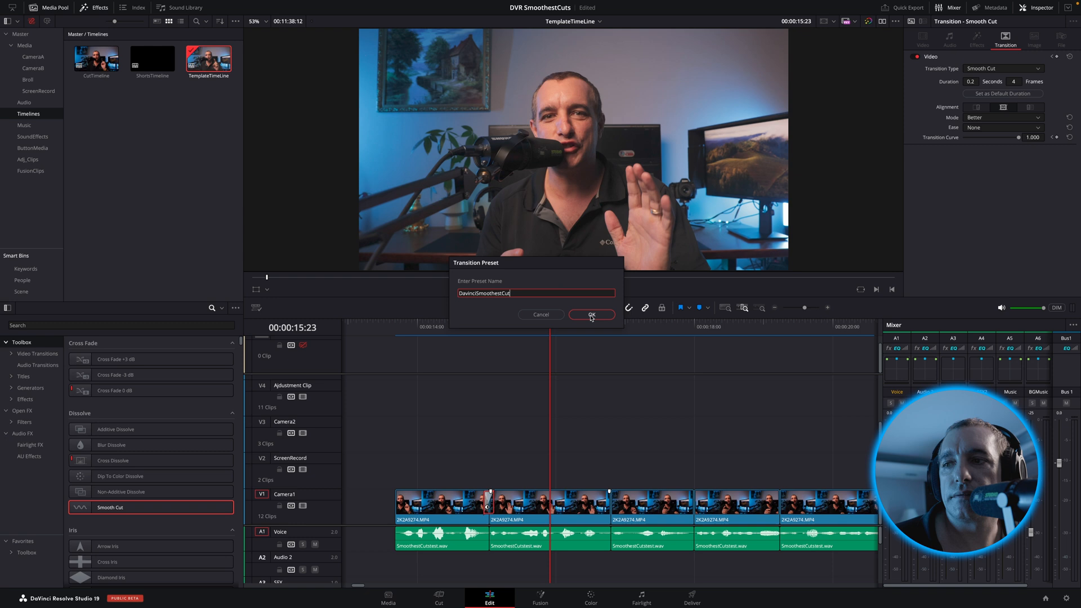
pyautogui.click(591, 314)
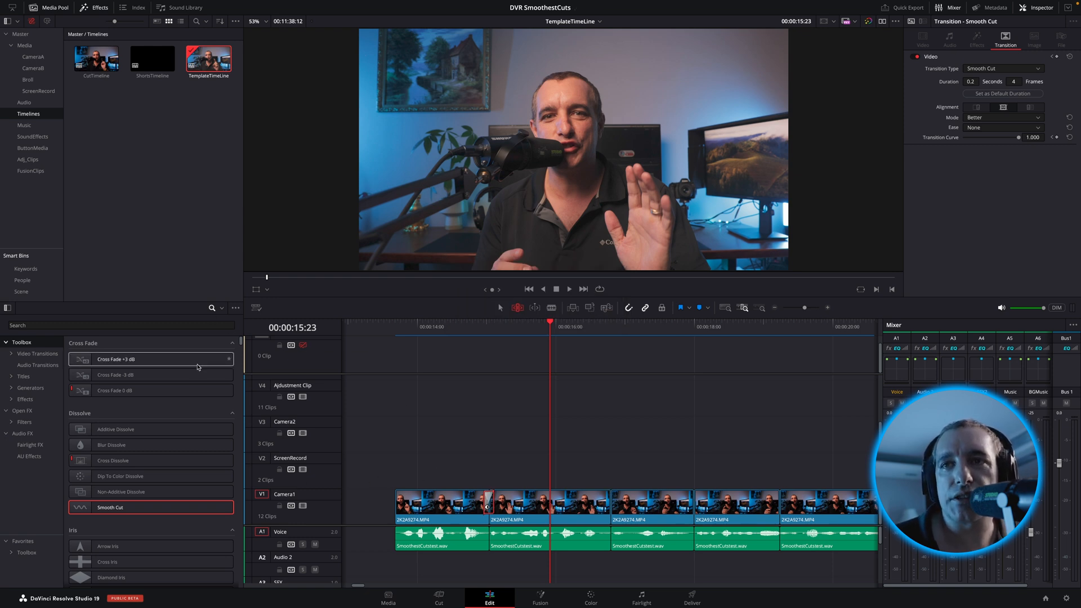
pyautogui.moveTo(107, 324)
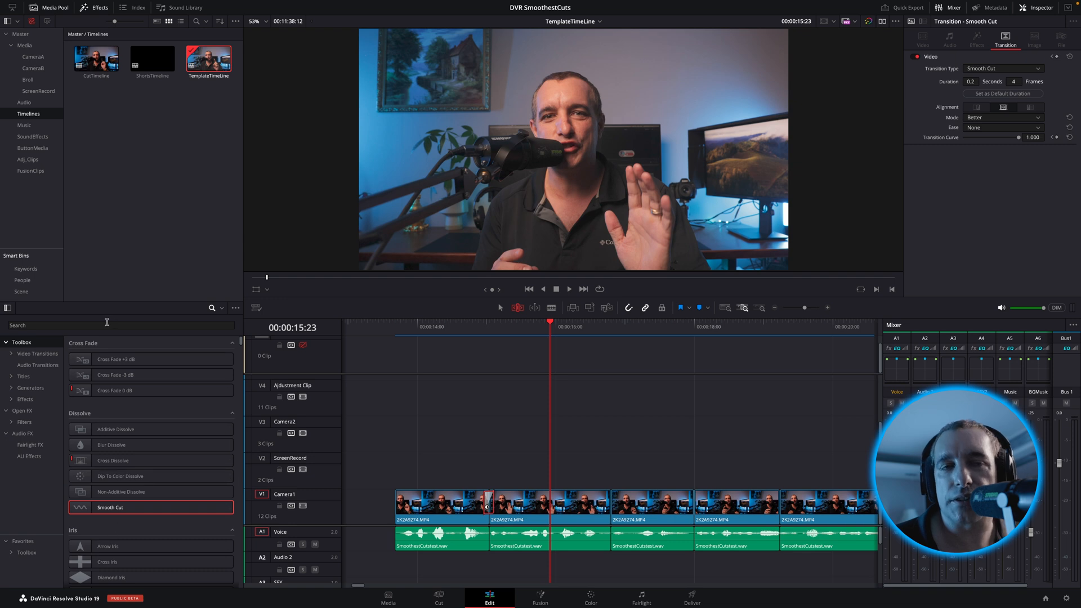
pyautogui.click(104, 325)
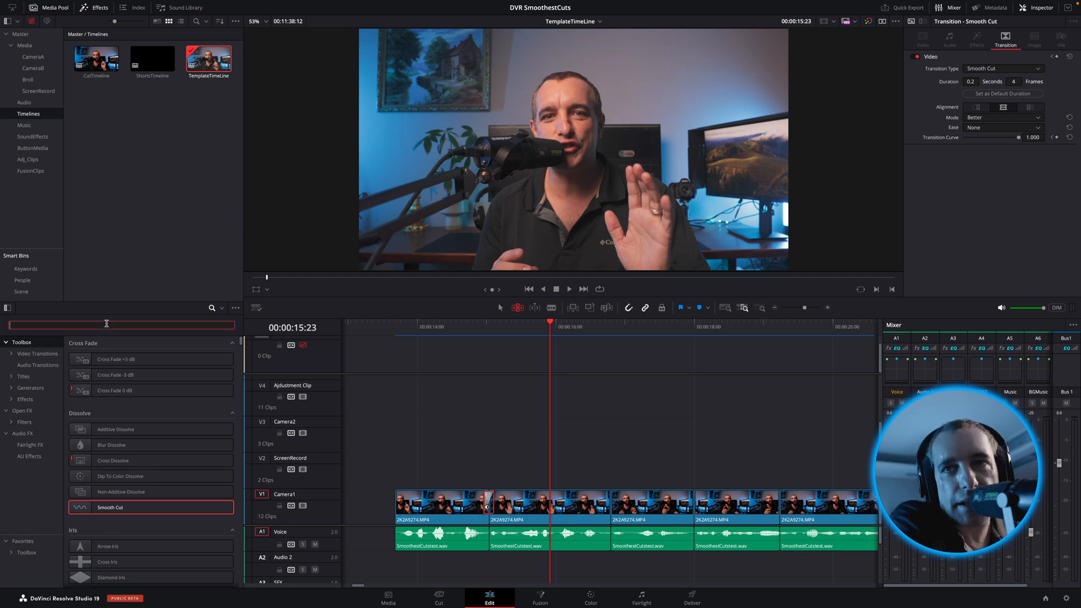
# Search effects for 'davi', star DavinciSmoothestCut, and view the Favorites list
pyautogui.write('davi')
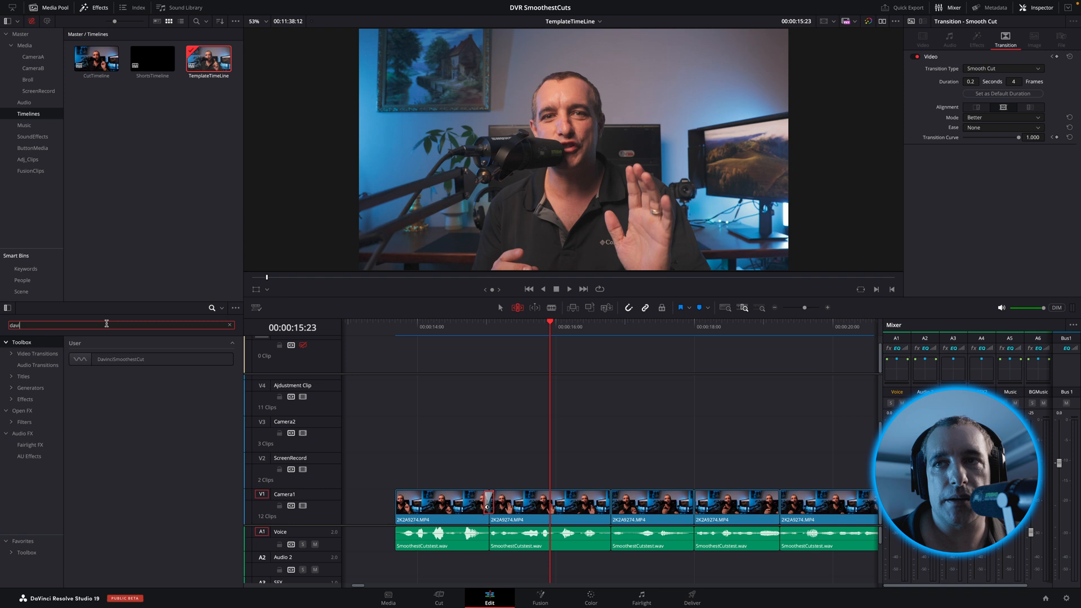
pyautogui.click(121, 359)
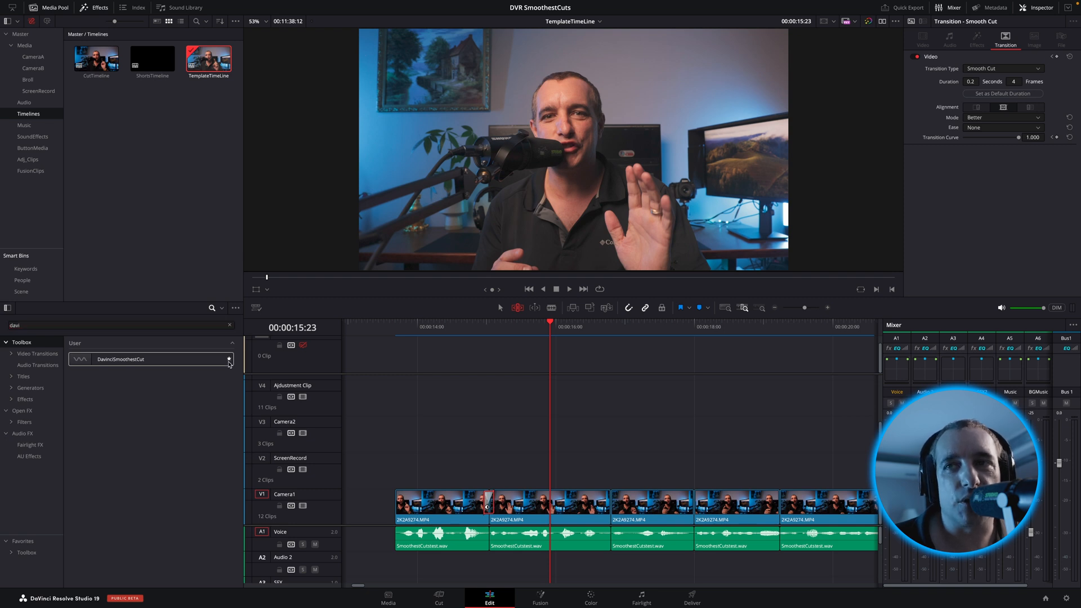
pyautogui.click(230, 358)
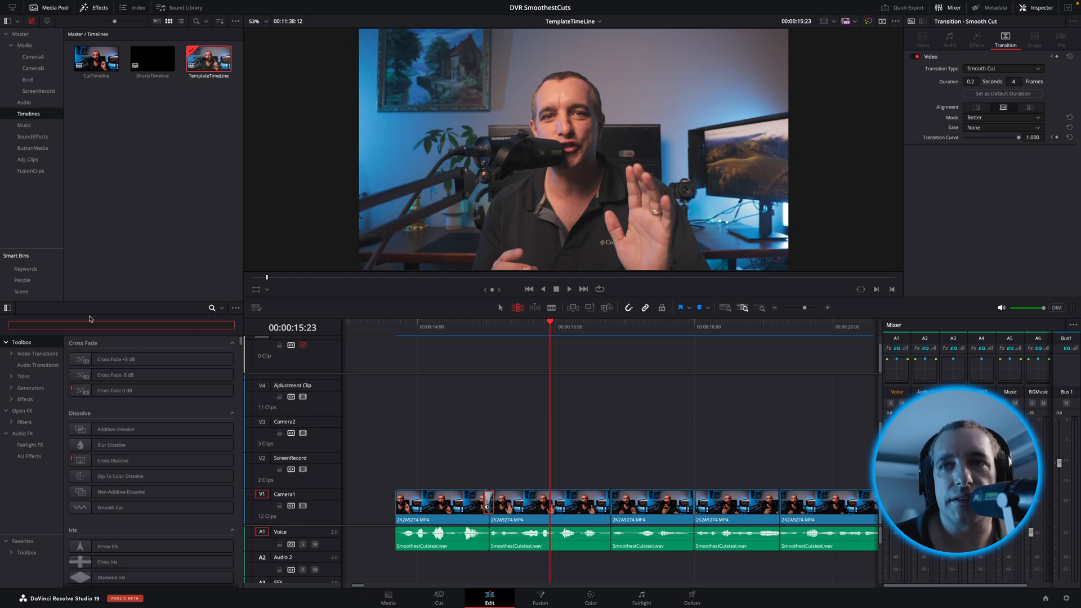
pyautogui.moveTo(147, 409)
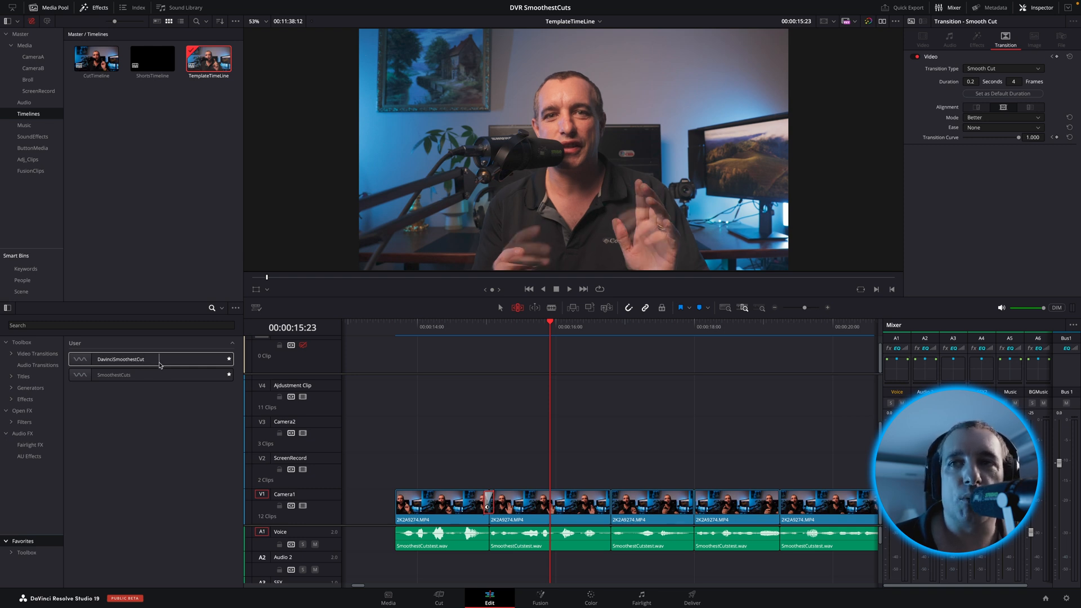
pyautogui.click(123, 374)
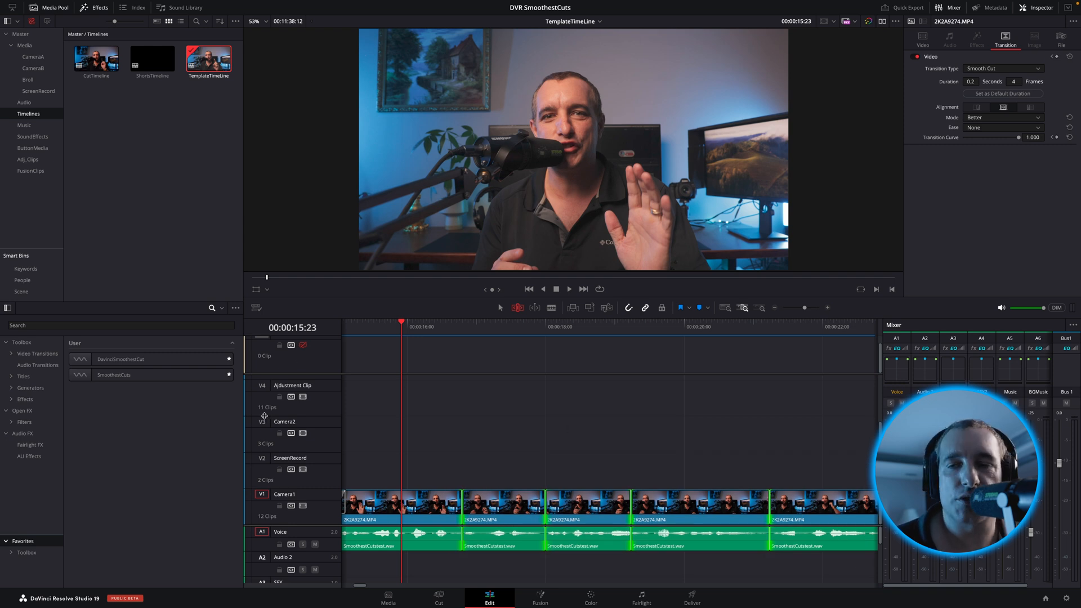
# Select the Camera1 jump-cut edit points and bring up the DavinciSmoothestCut preset's options
pyautogui.click(150, 375)
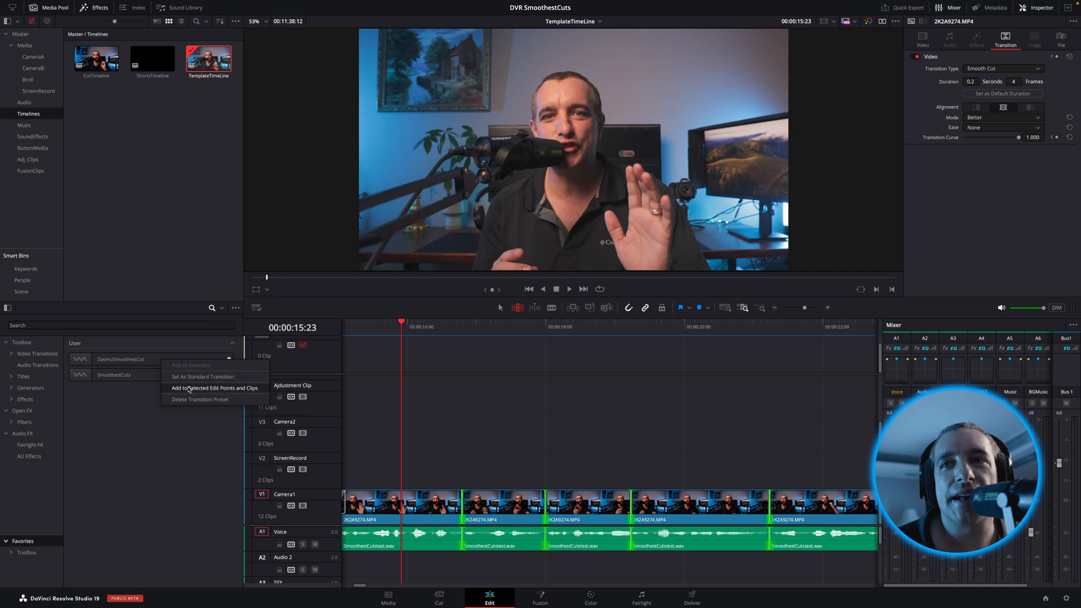
pyautogui.moveTo(212, 387)
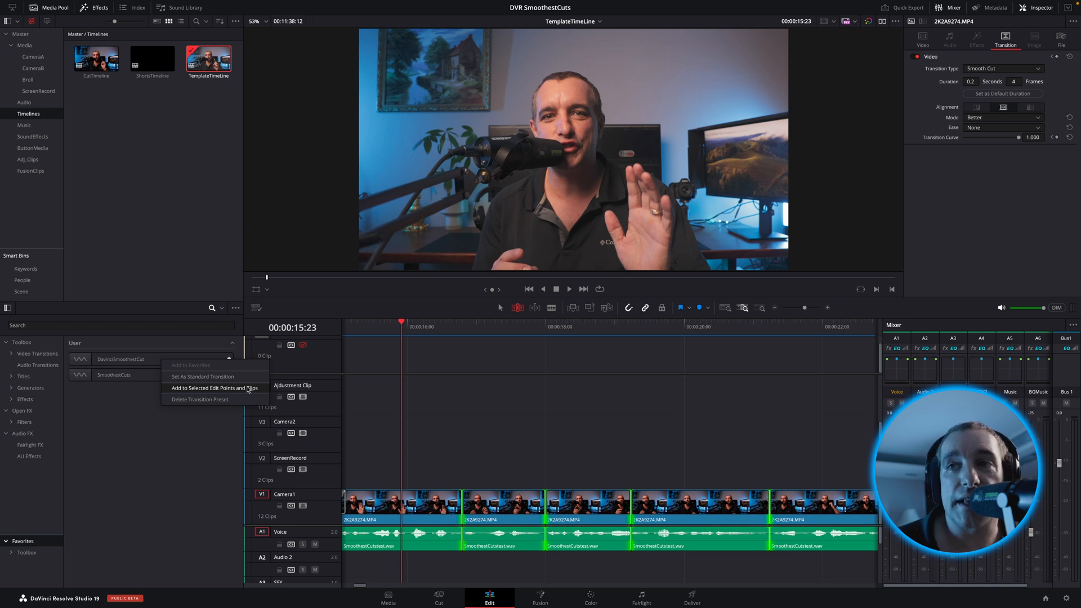
pyautogui.moveTo(203, 377)
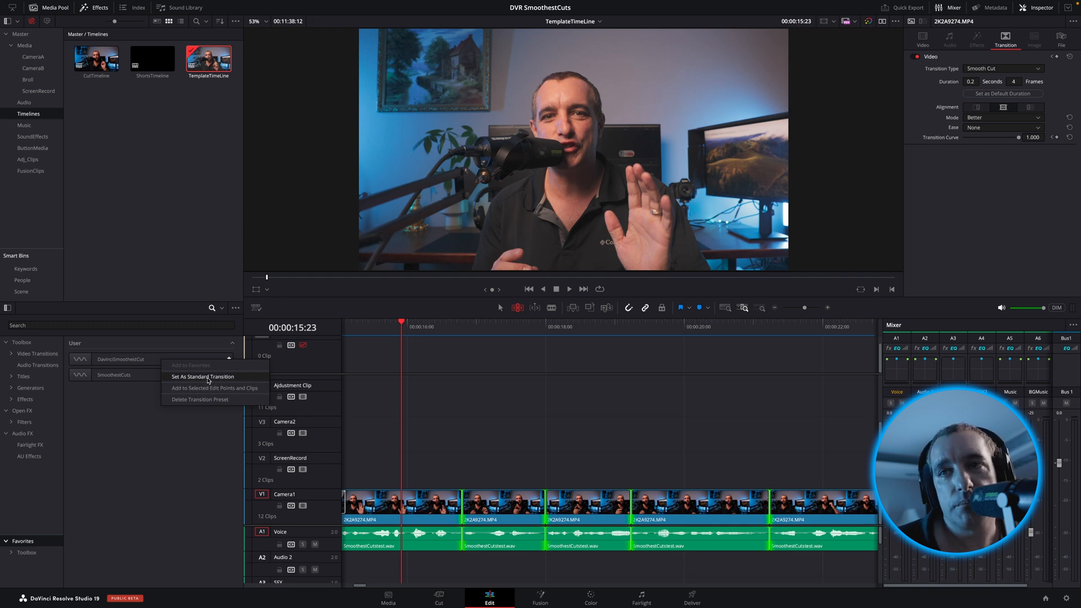
pyautogui.moveTo(215, 388)
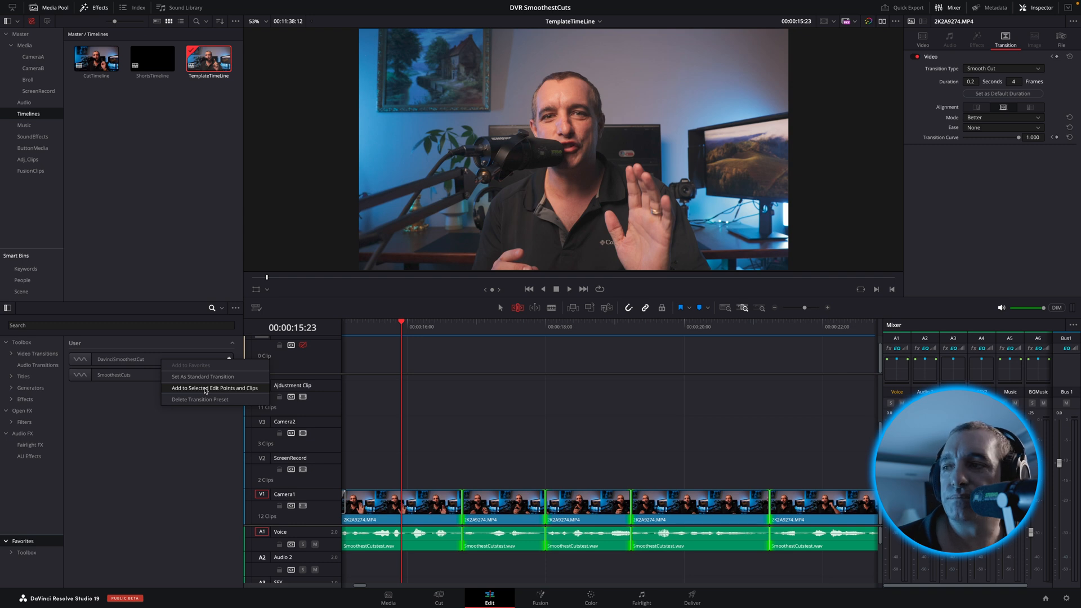
pyautogui.click(214, 387)
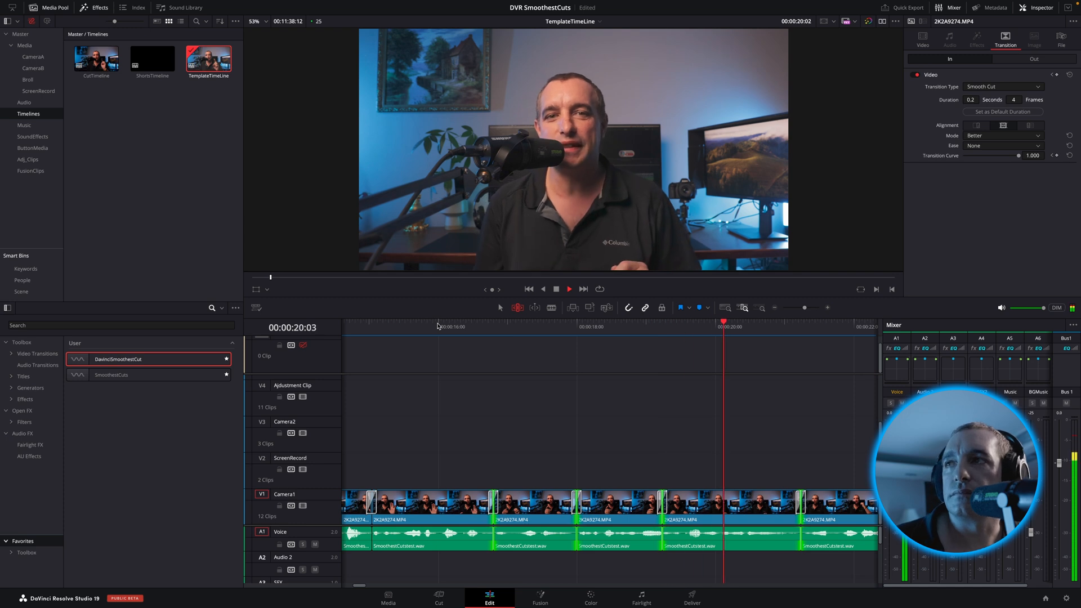
# Apply DavinciSmoothestCut with 'Add to Selected Edit Points and Clips'
pyautogui.click(568, 289)
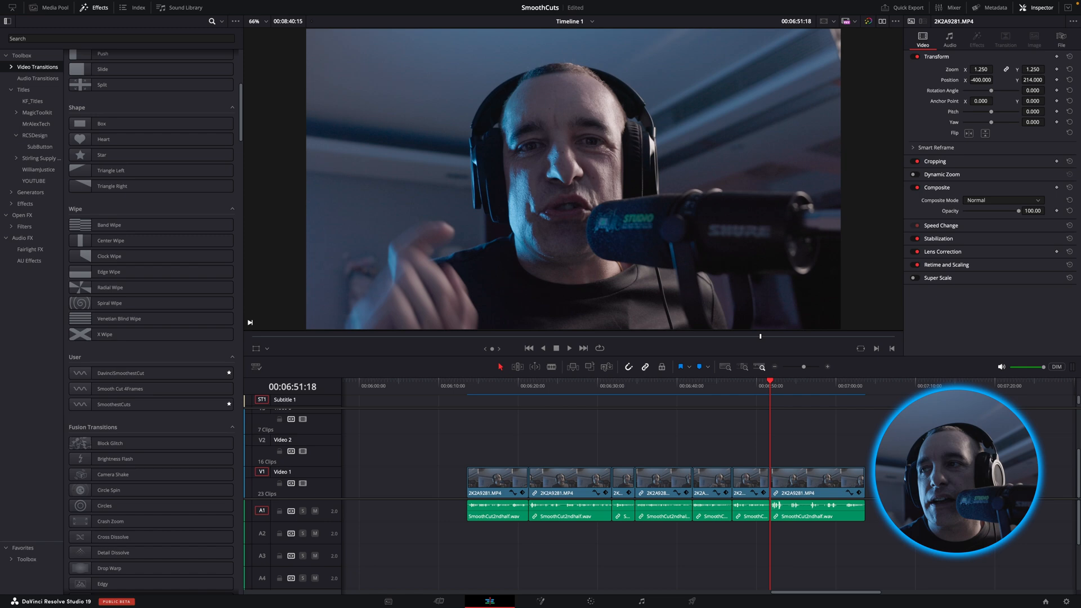
pyautogui.click(865, 385)
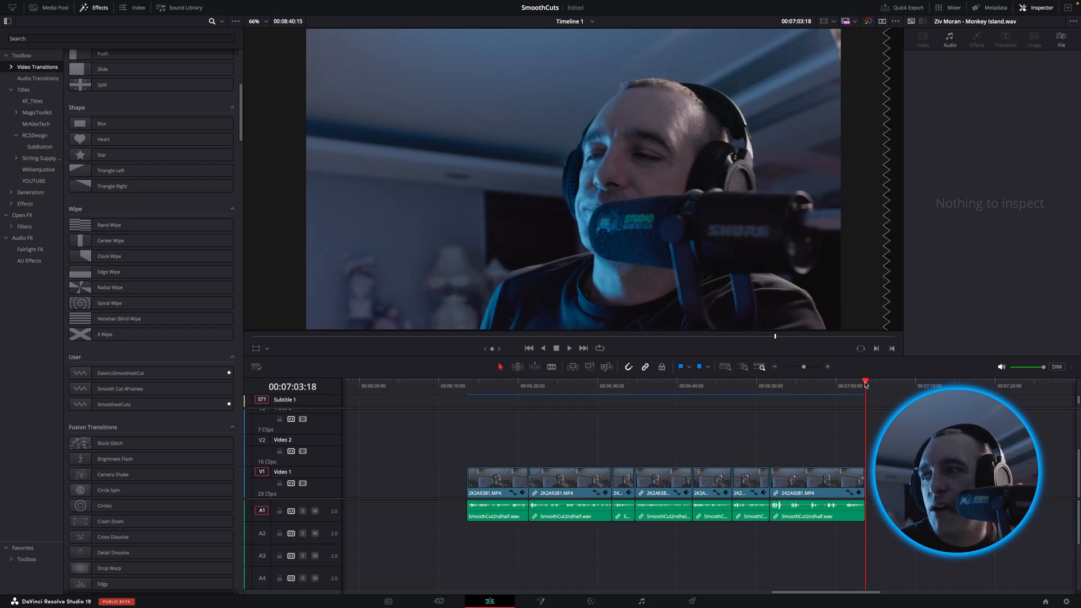
pyautogui.click(780, 386)
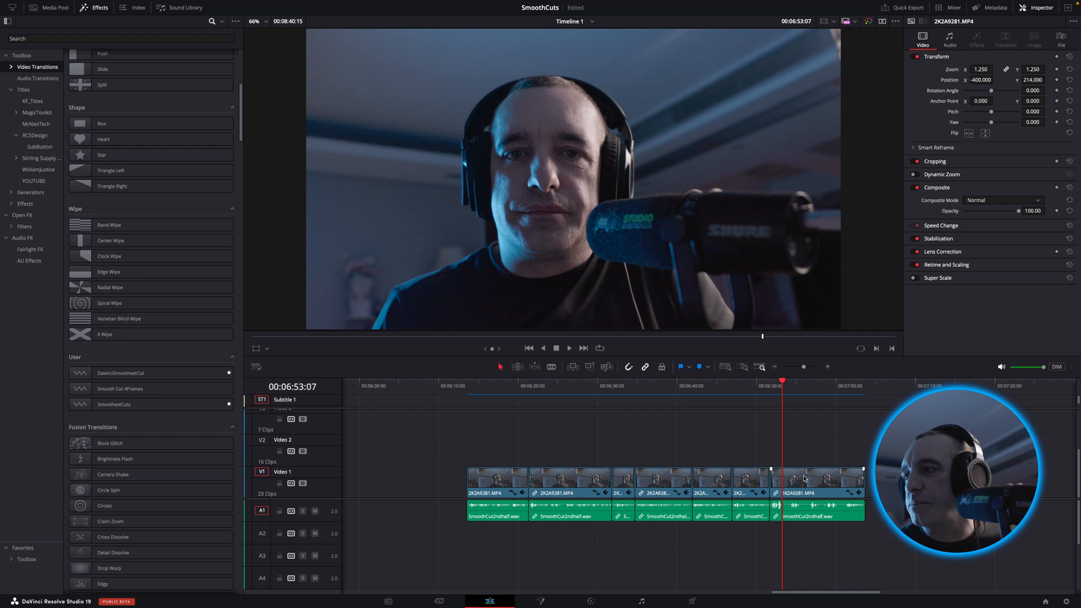
# Add DavinciSmoothestCut to the selected short end clips on Timeline 1
pyautogui.rightClick(120, 88)
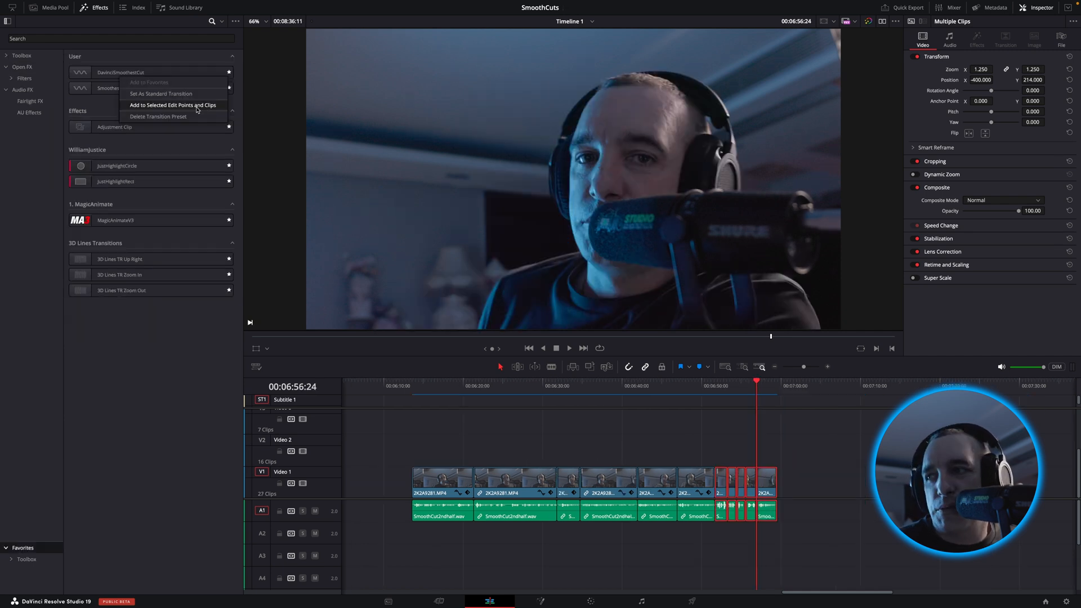
pyautogui.click(172, 105)
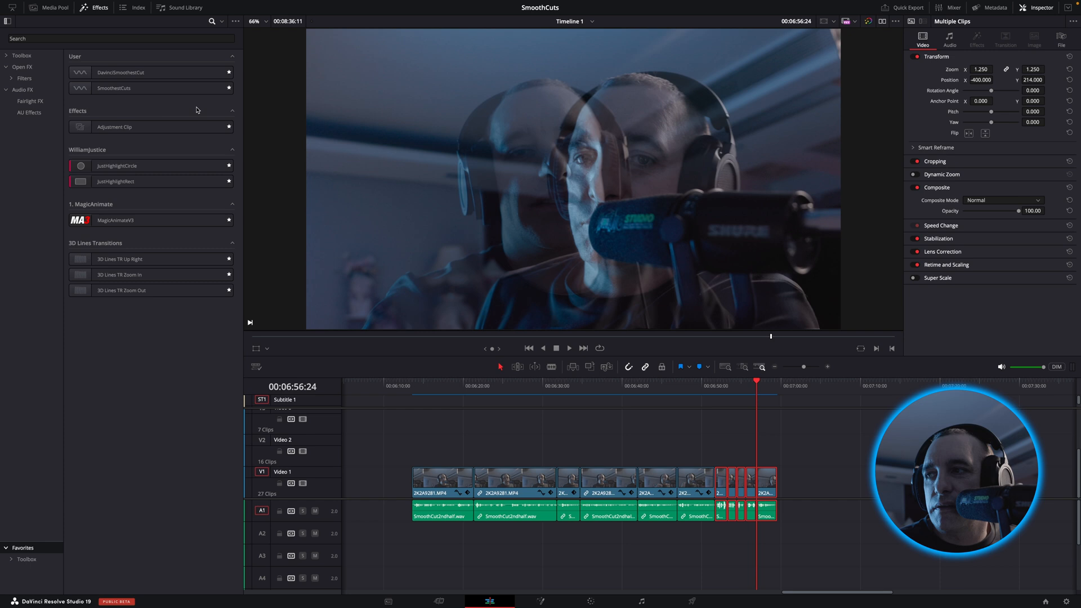
pyautogui.moveTo(855, 439)
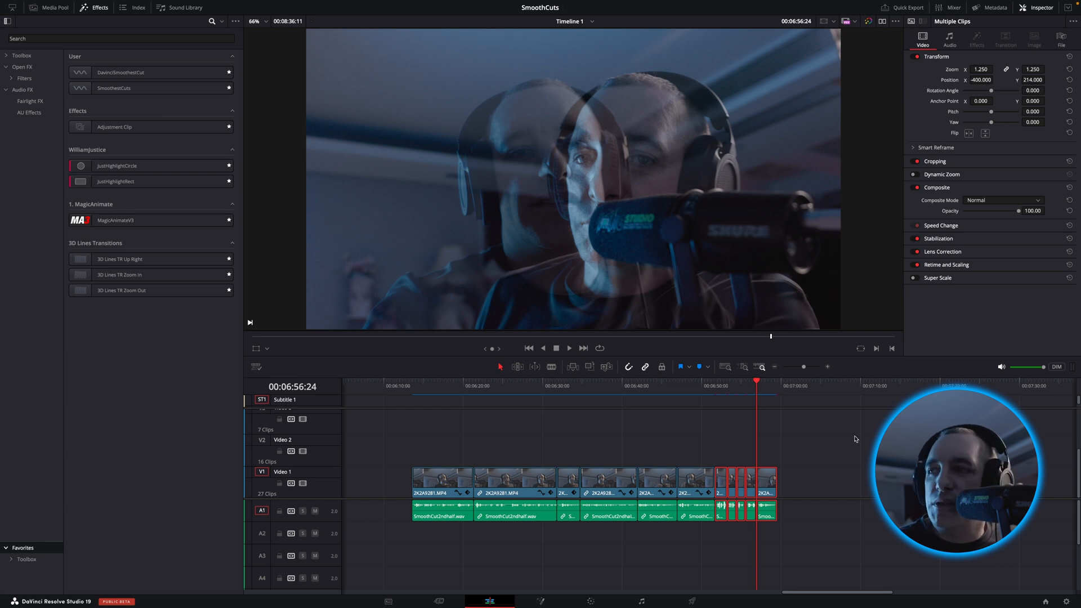